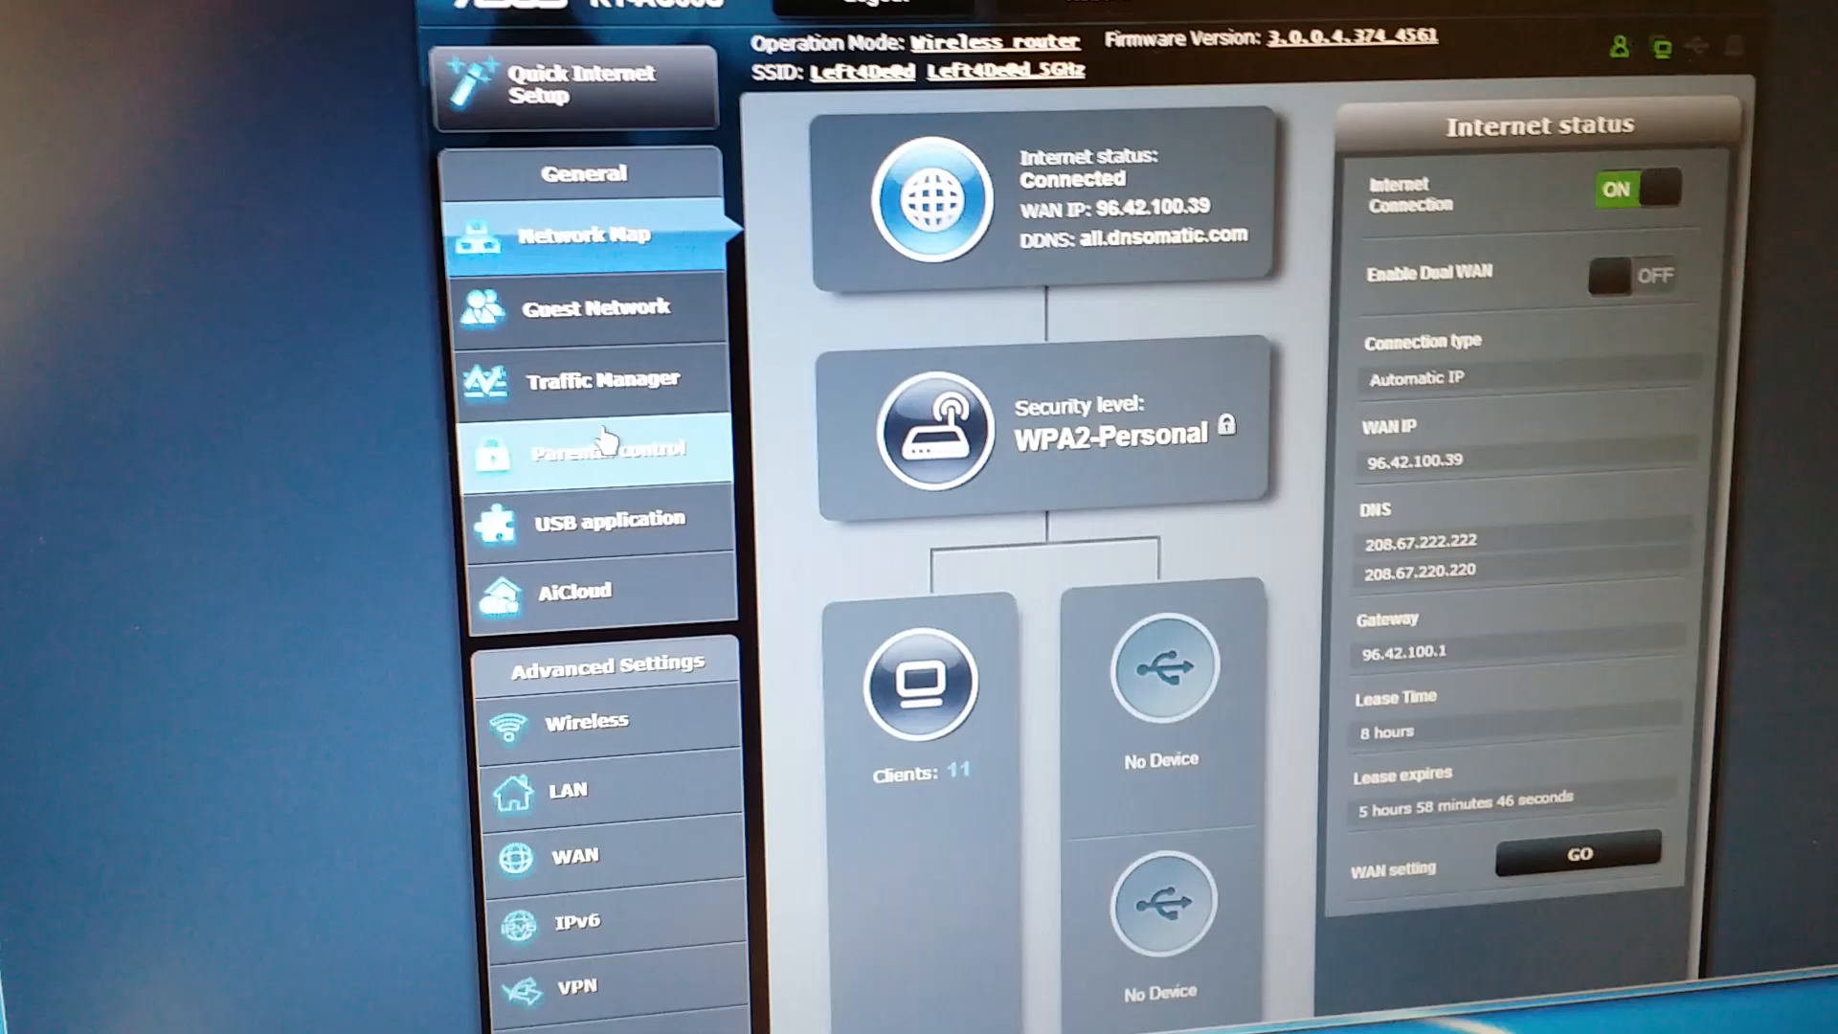
Step: Bring up WAN Internet Connection settings from Advanced Settings, showing the manual OpenDNS servers
scroll("down", 3)
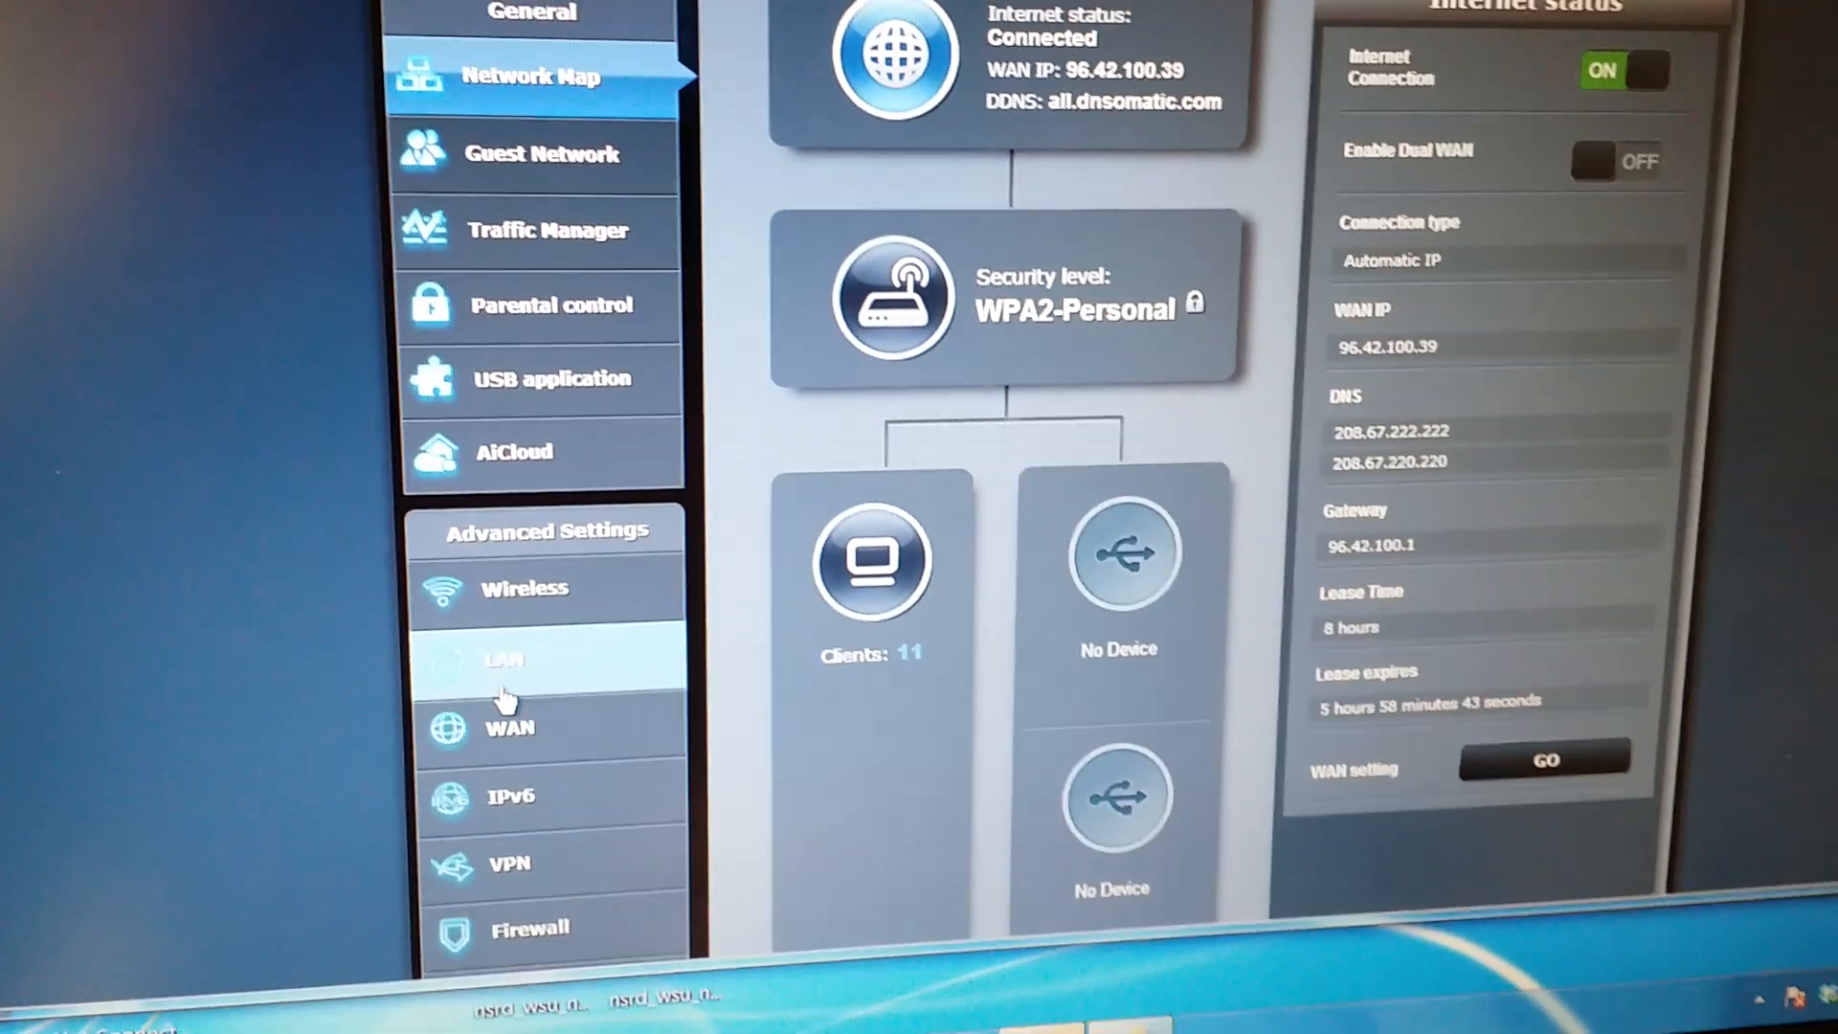
left_click(510, 727)
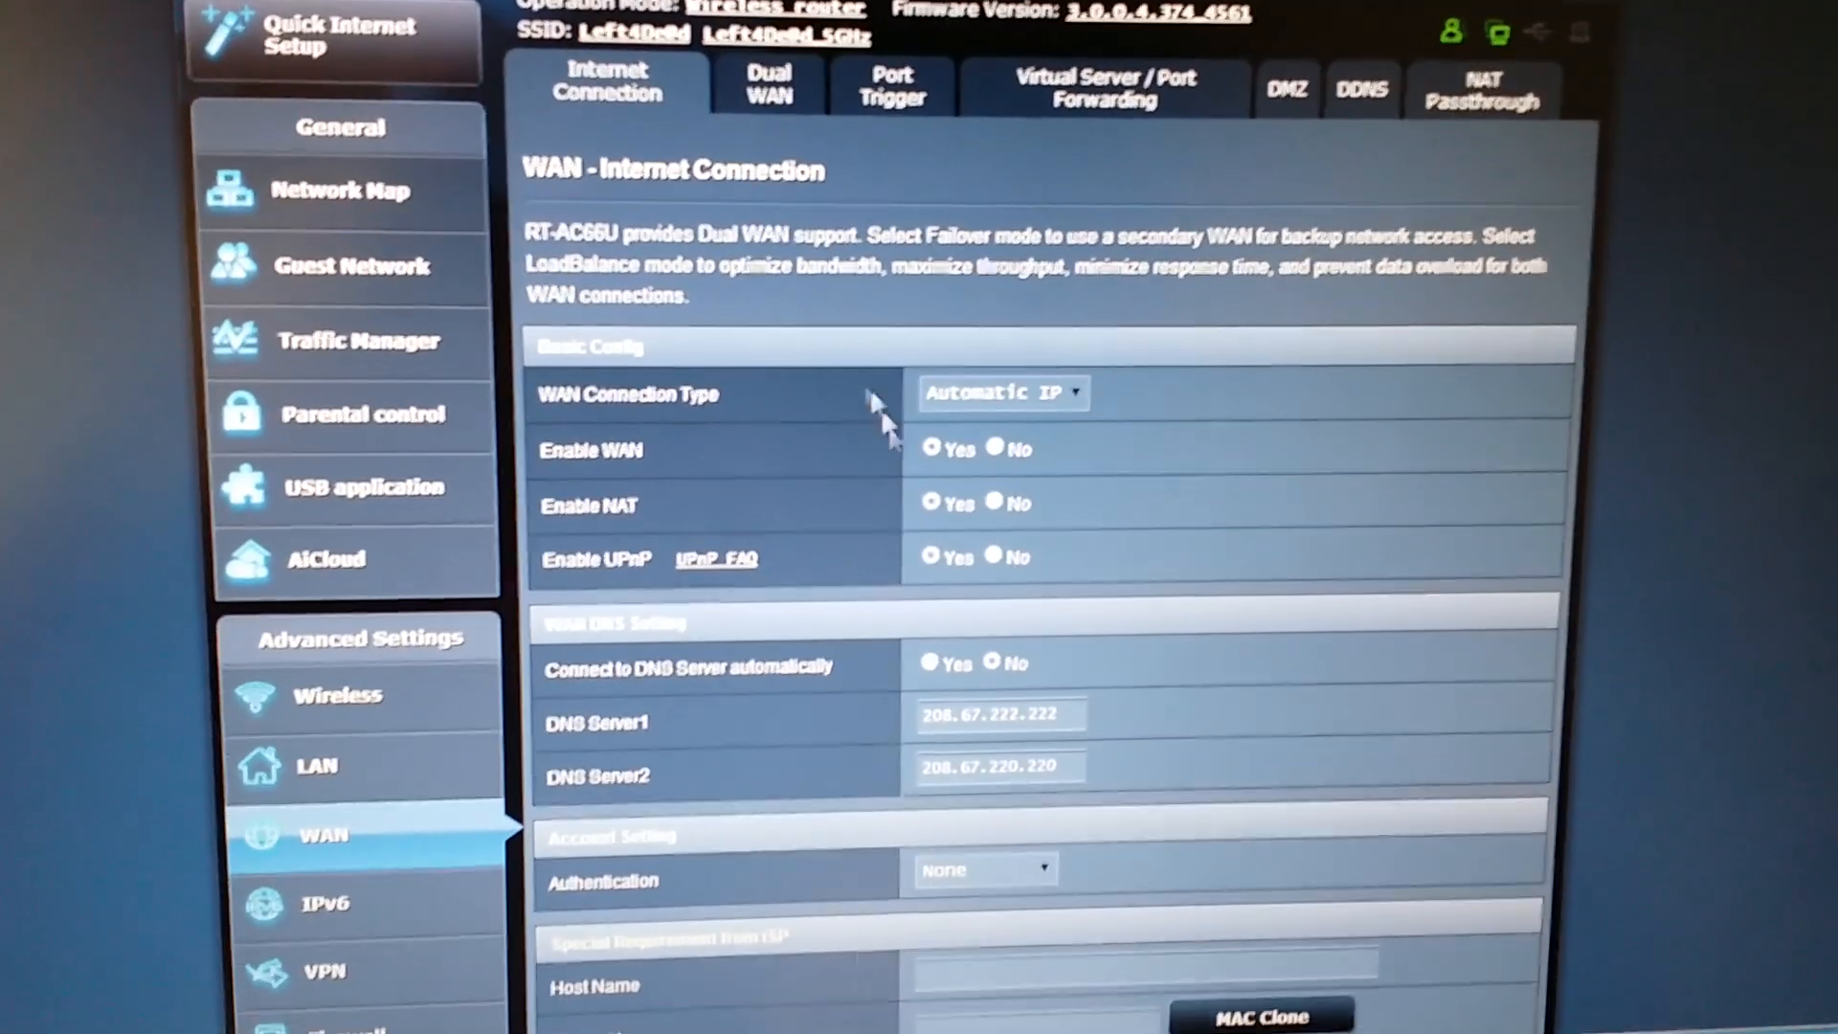
scroll("down", 3)
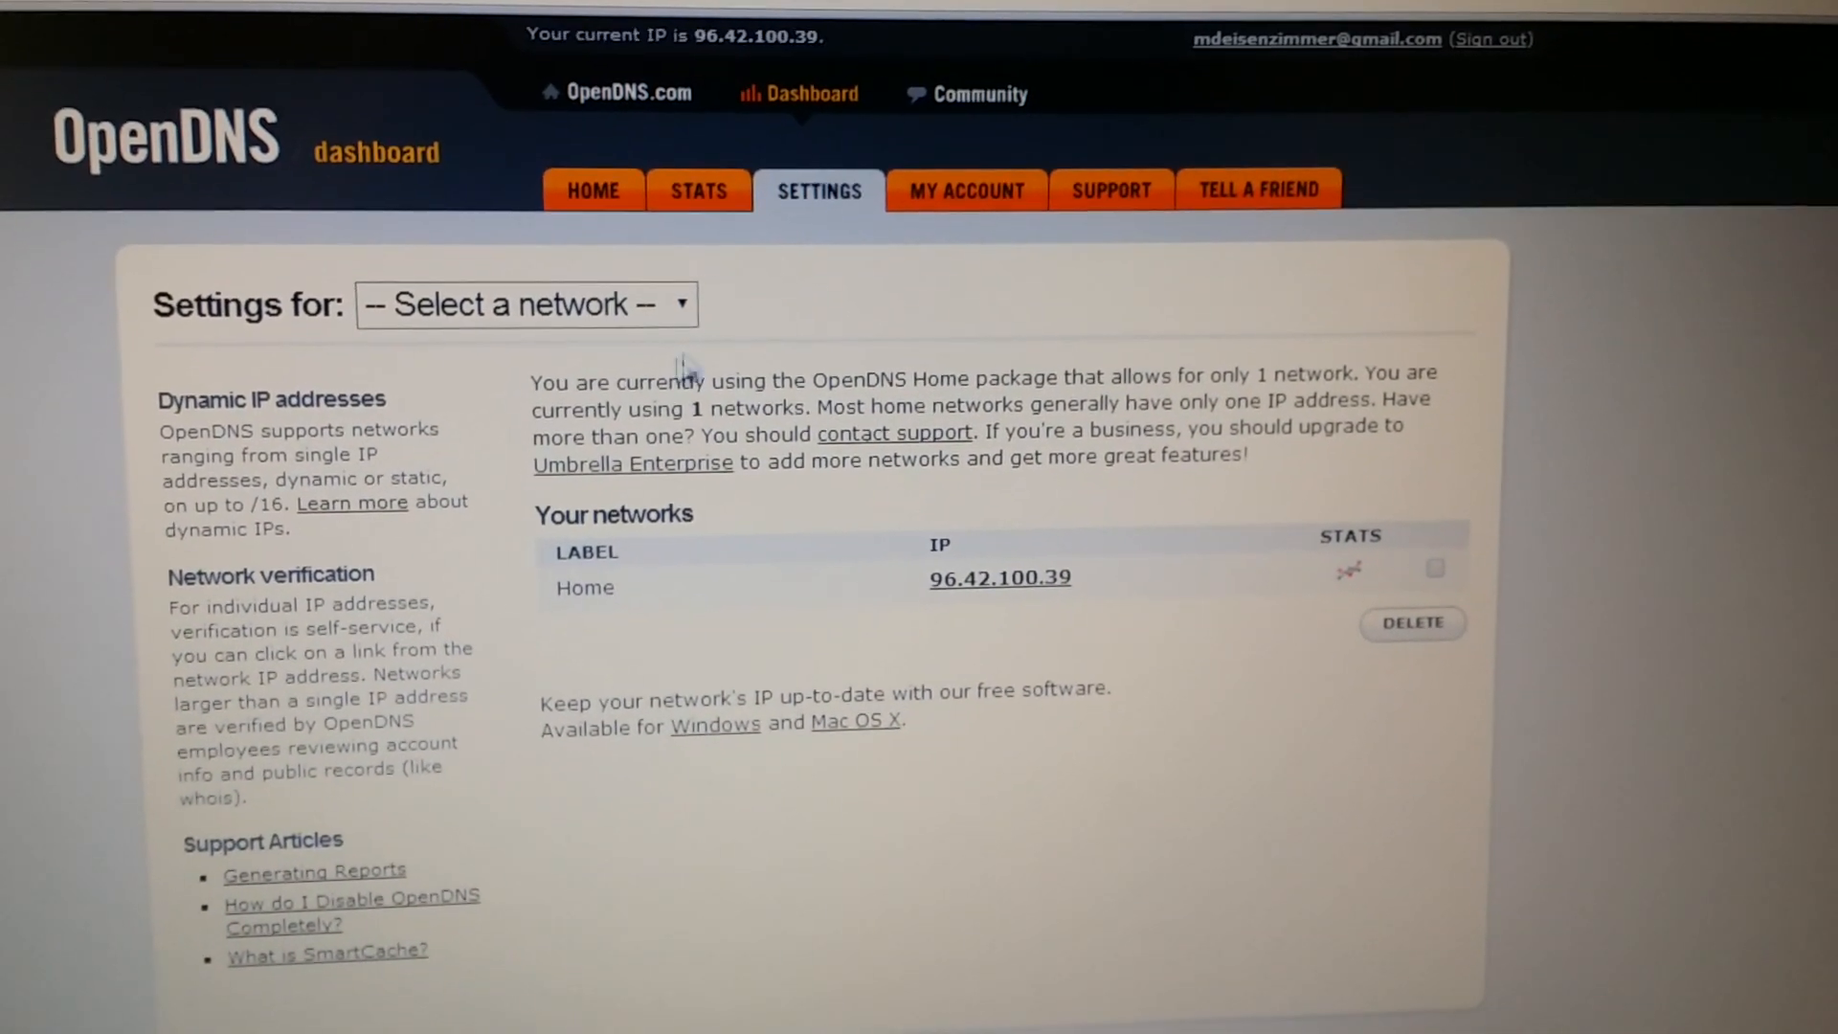
left_click(525, 305)
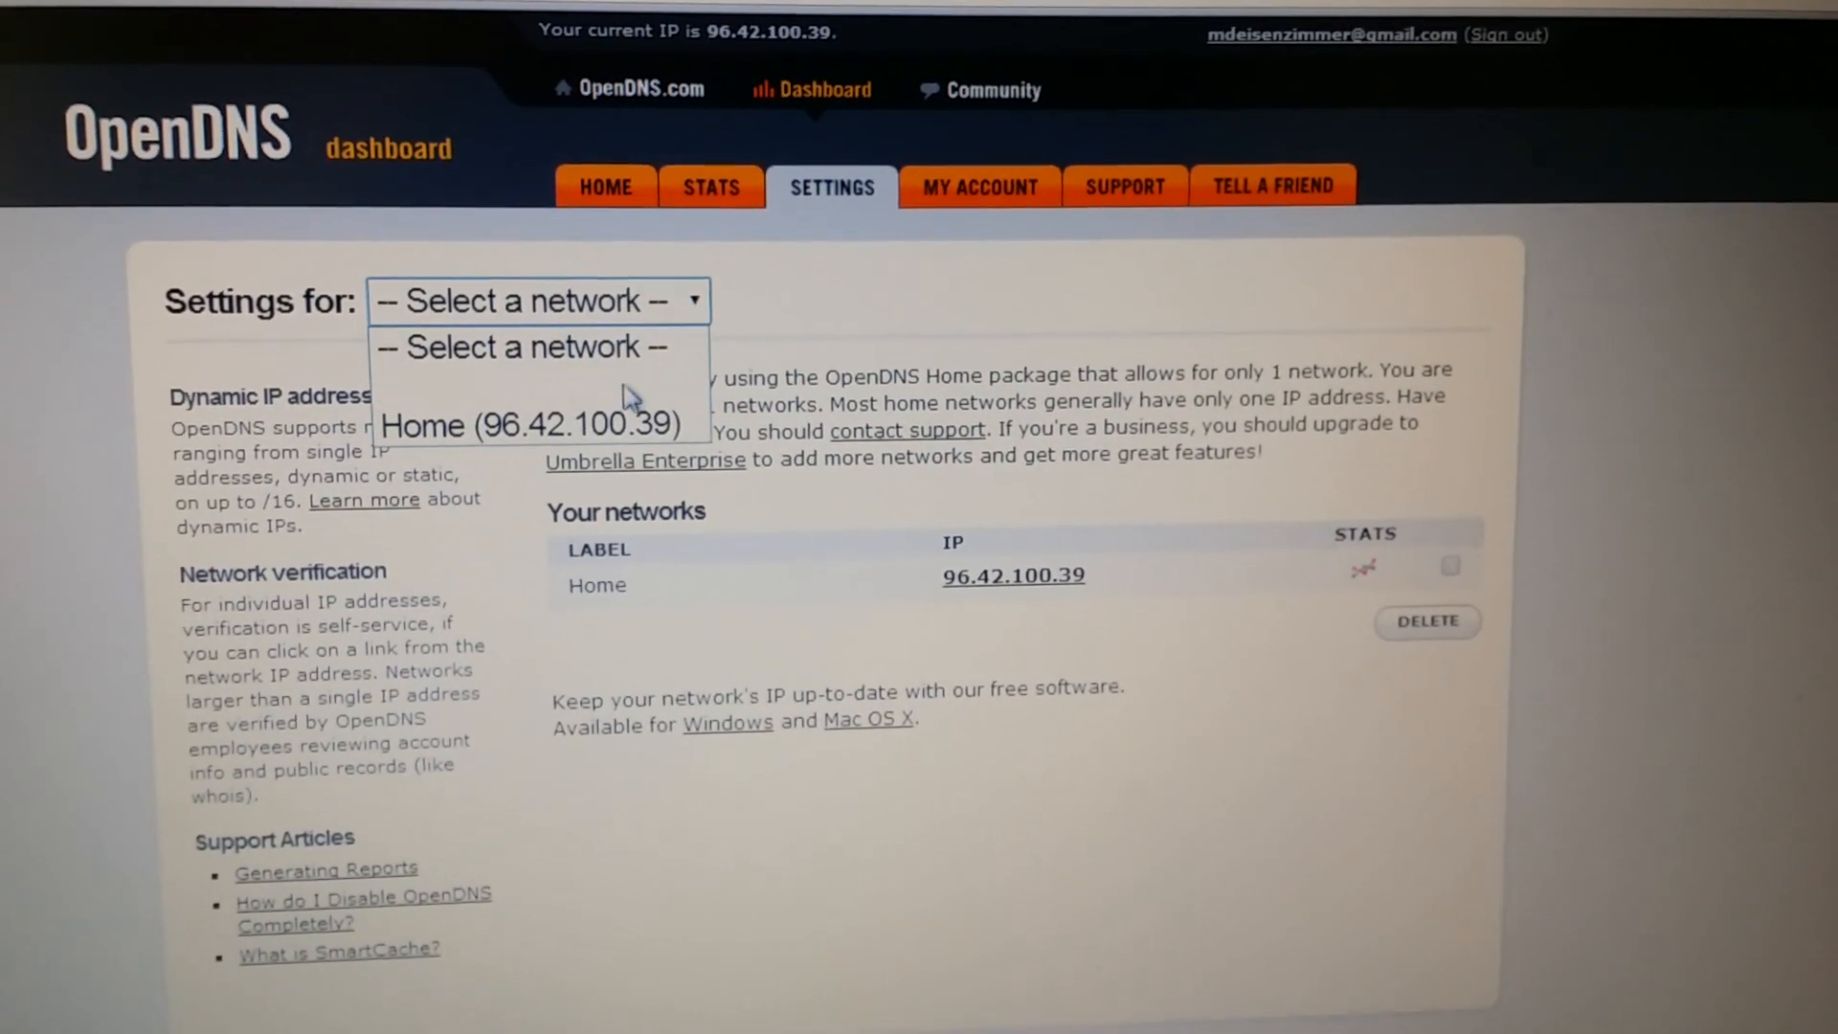
left_click(531, 425)
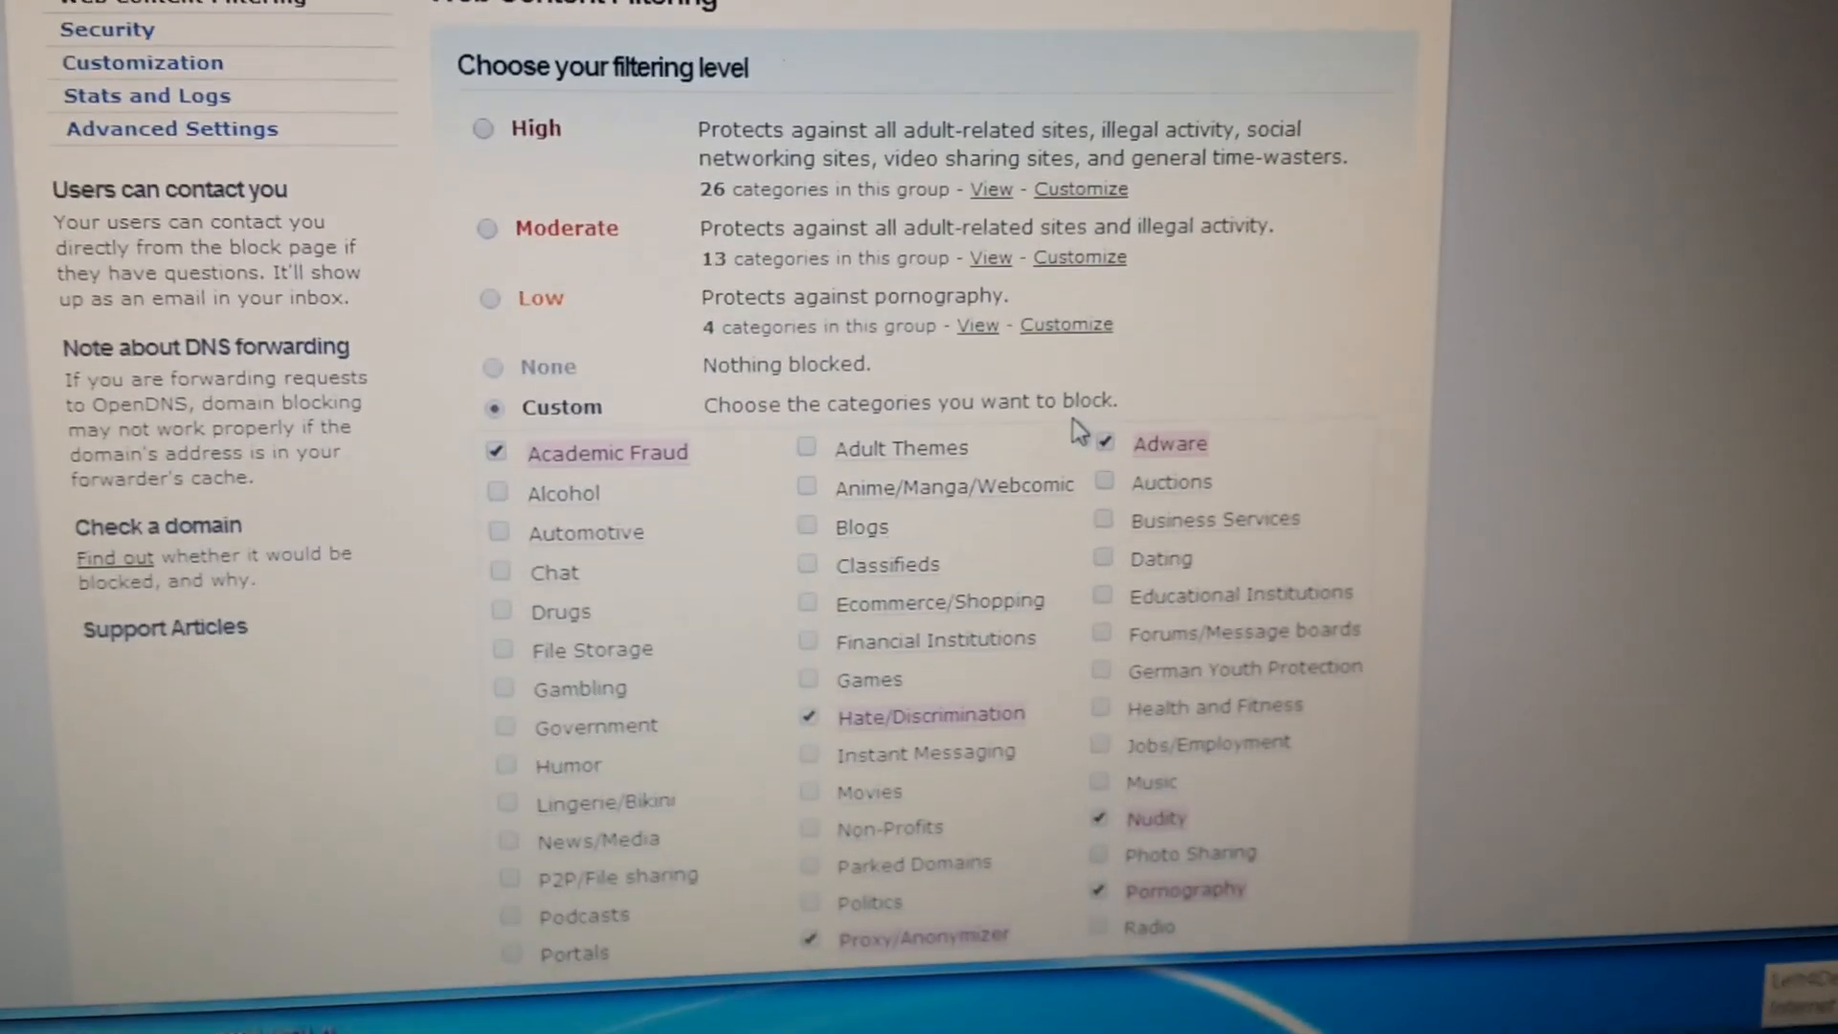
scroll("down", 3)
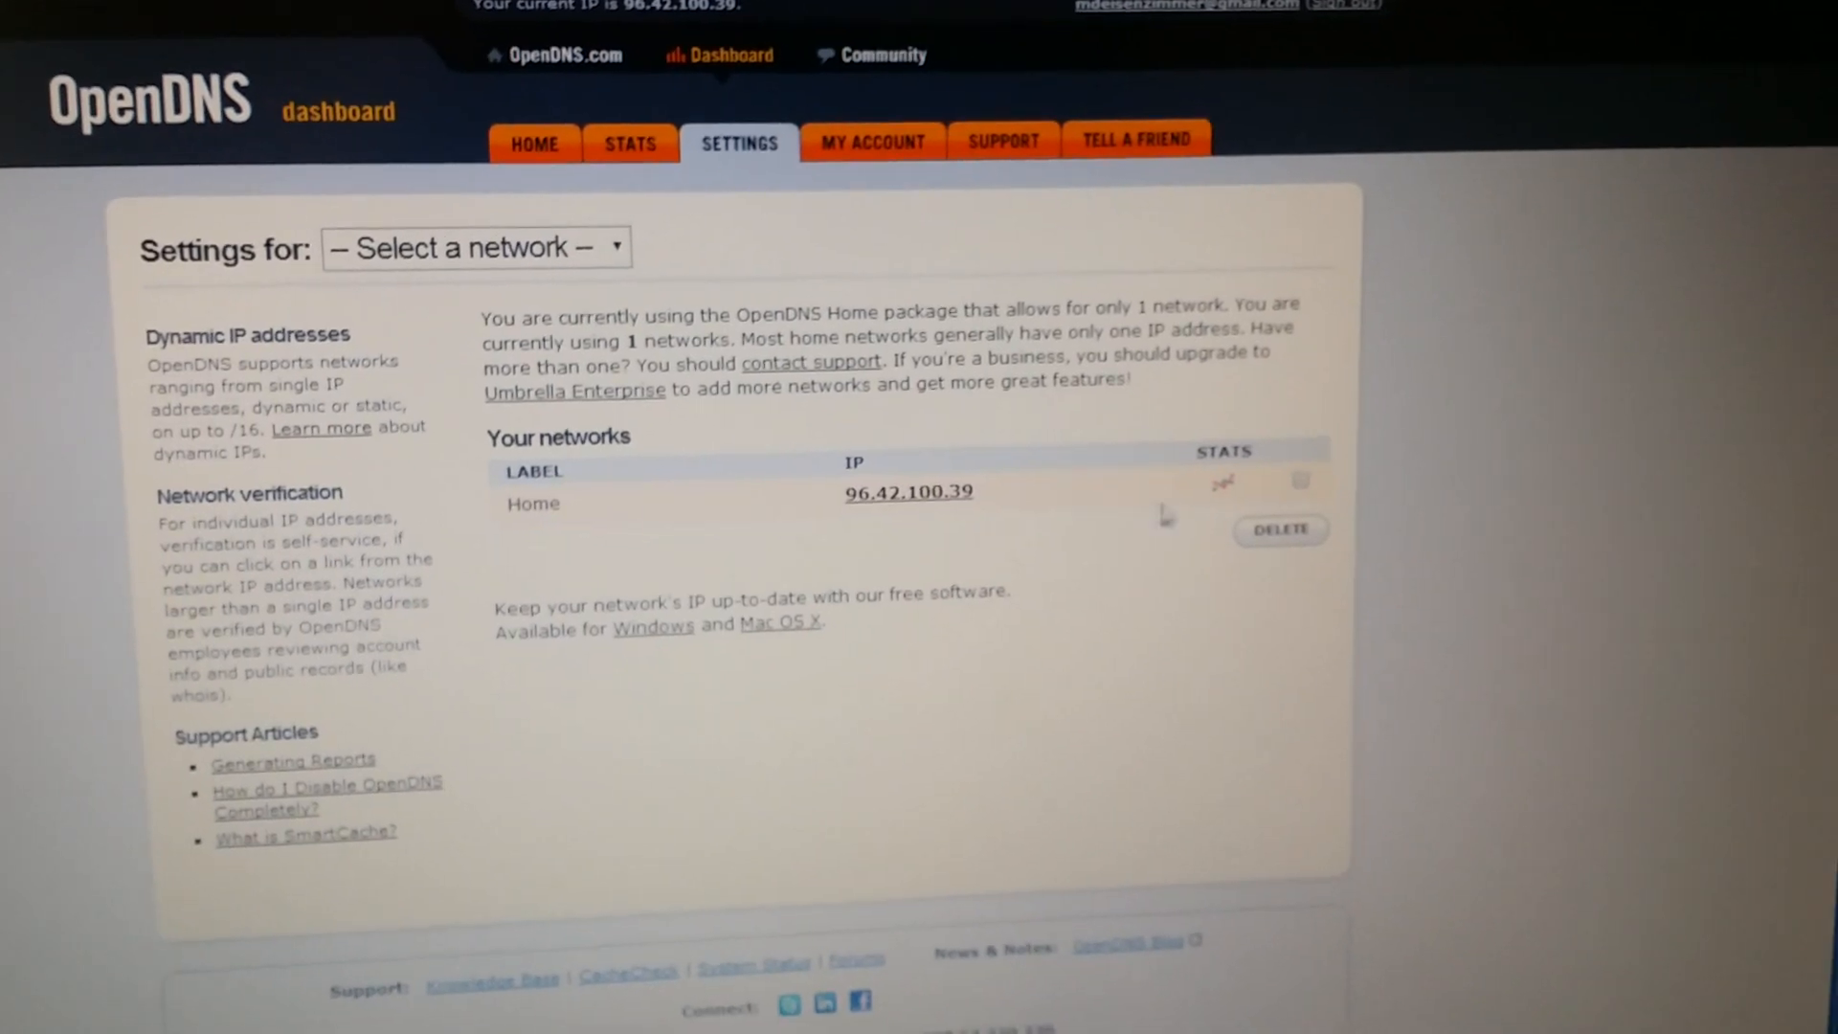
mouse_move(1223, 480)
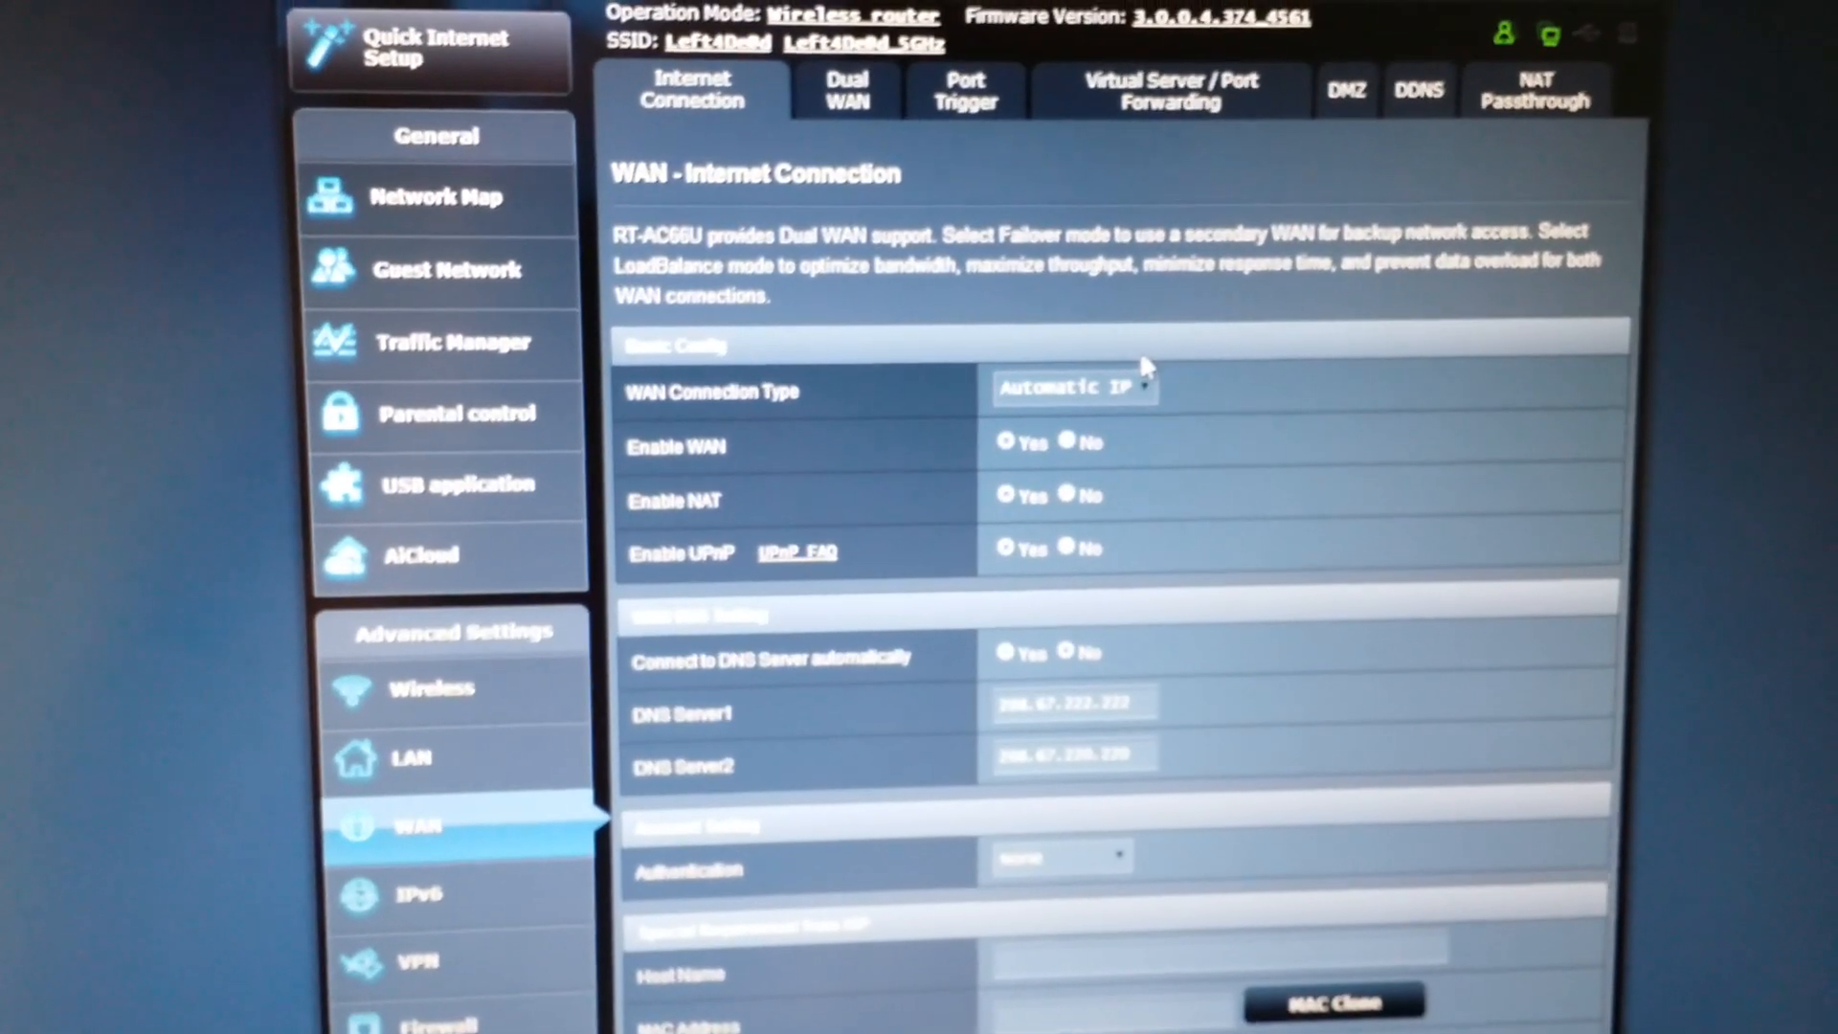
scroll("down", 3)
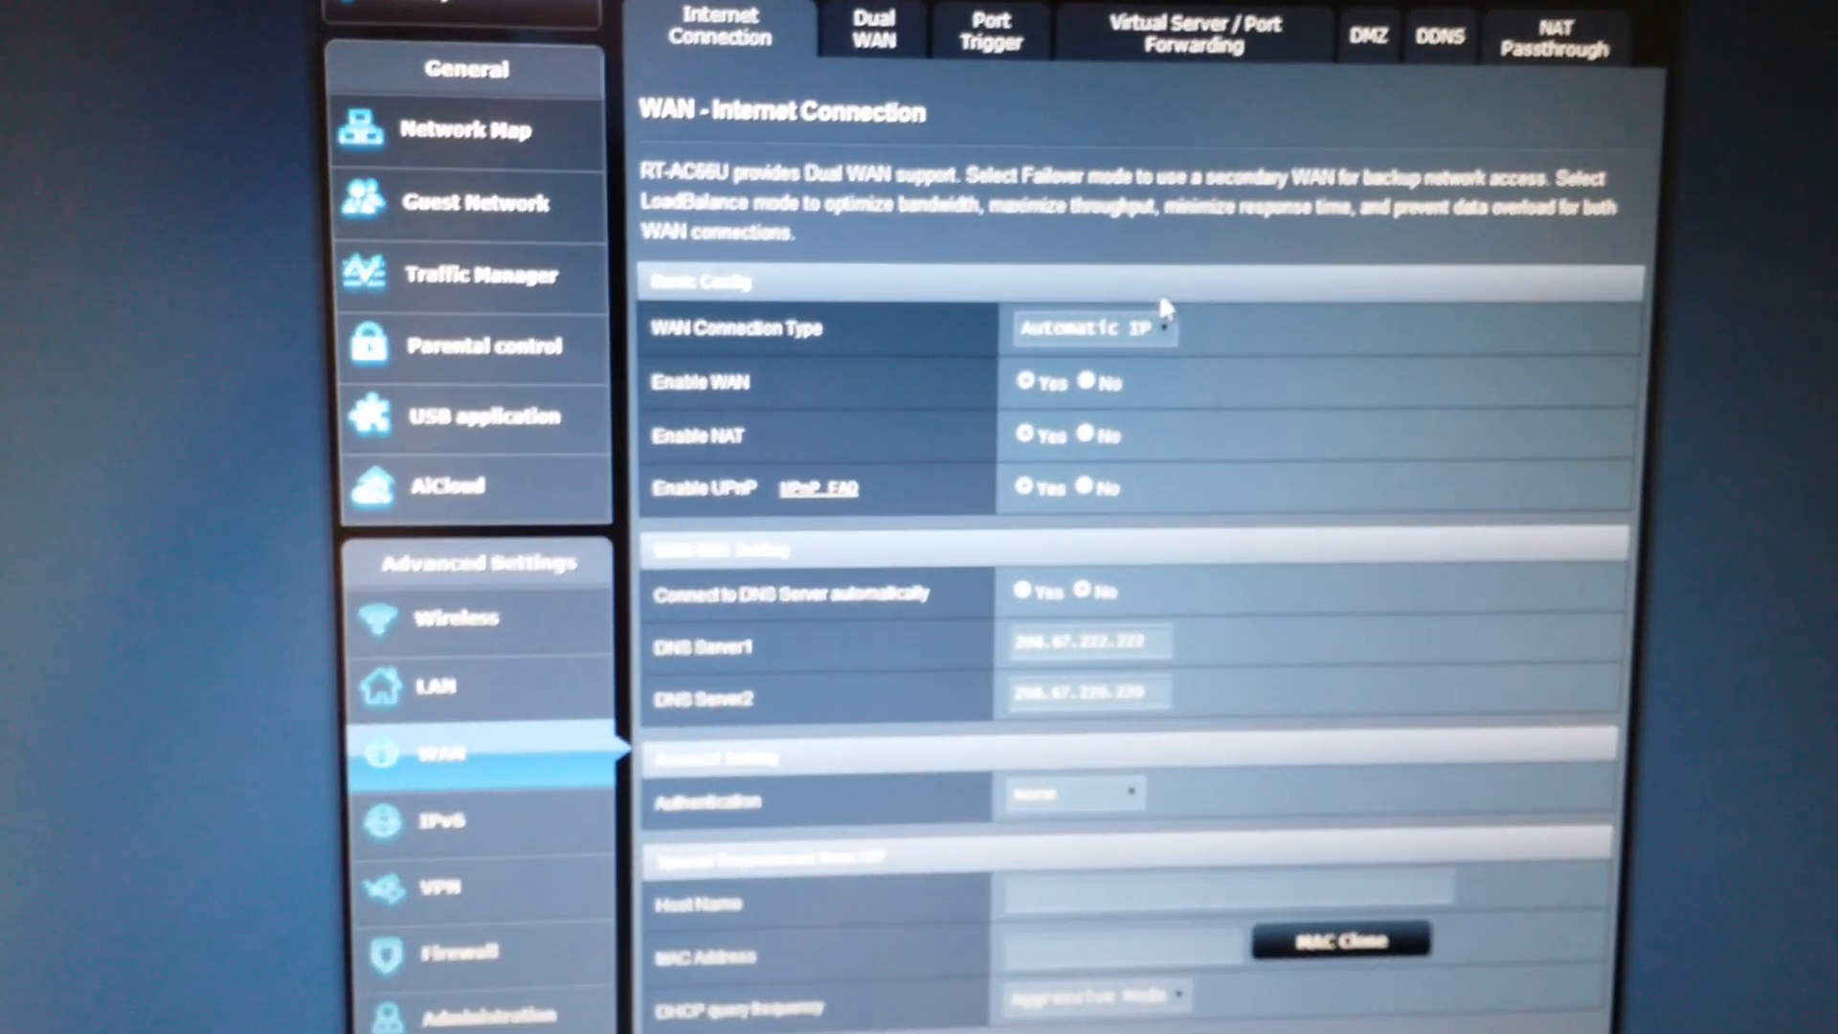
left_click(707, 21)
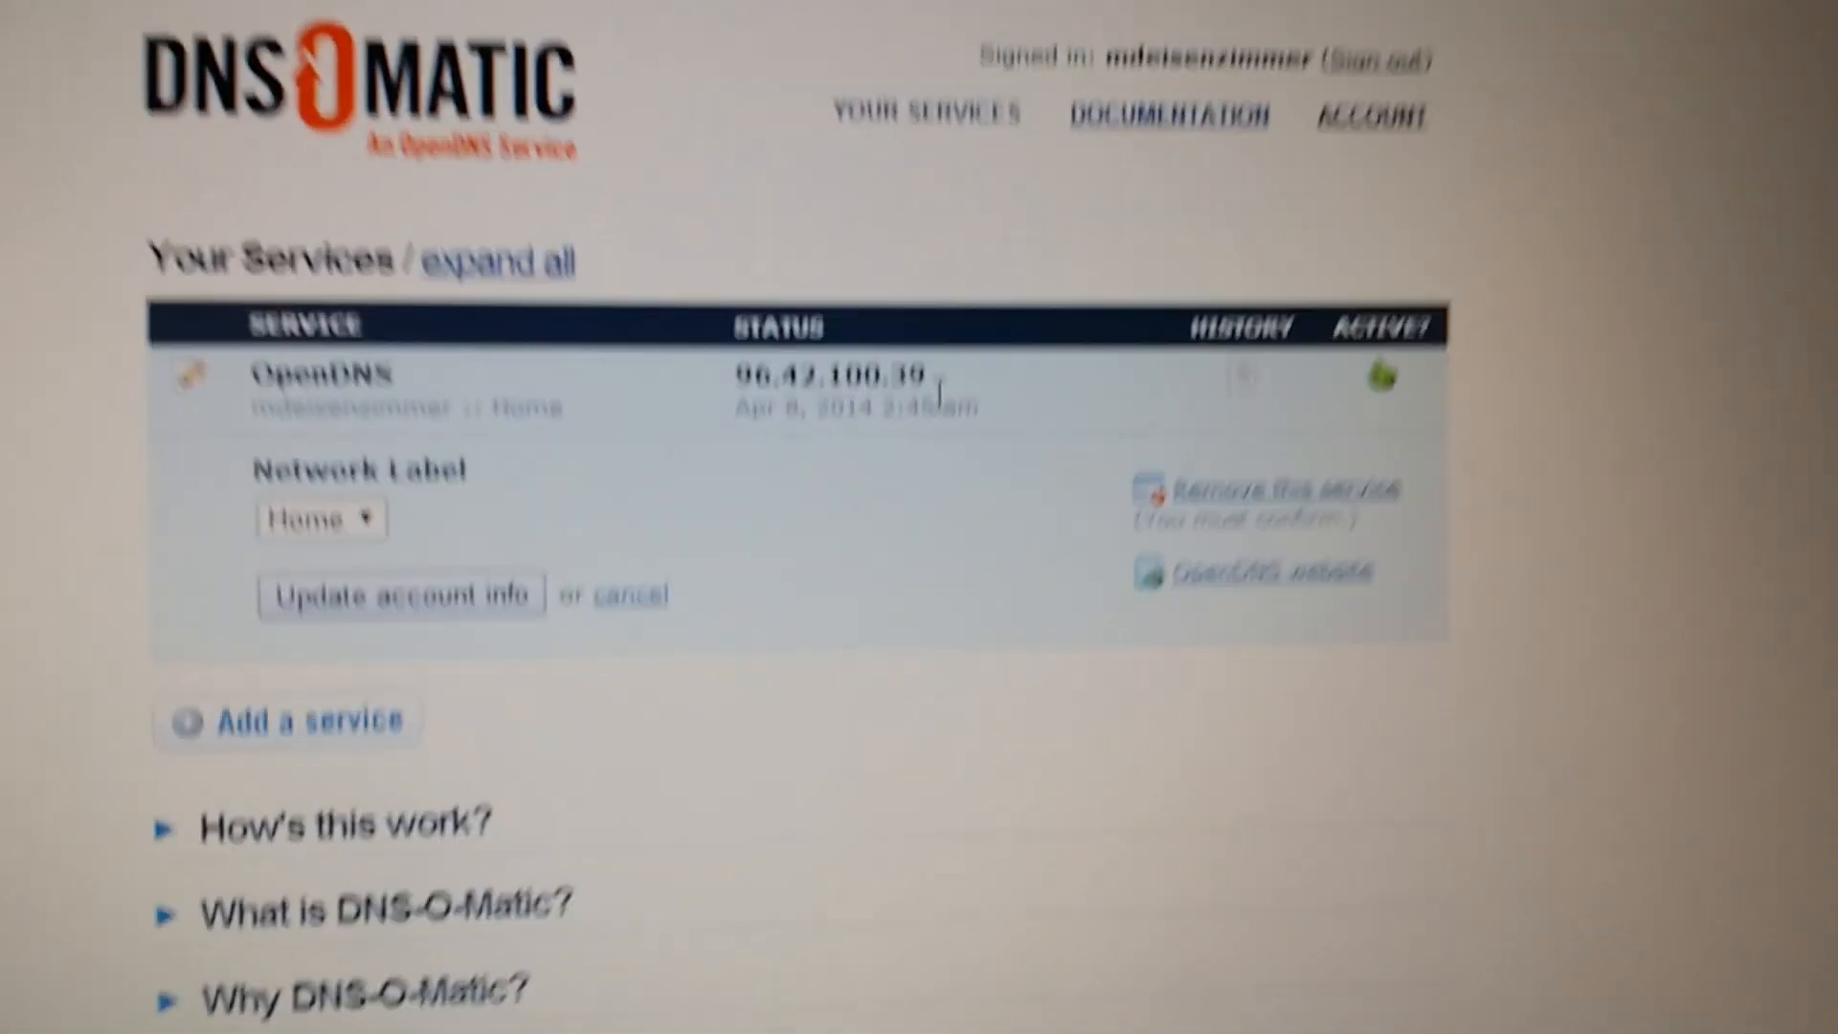
Step: View the OpenDNS service's update history for 96.42.100.39 on Your Services
scroll("down", 3)
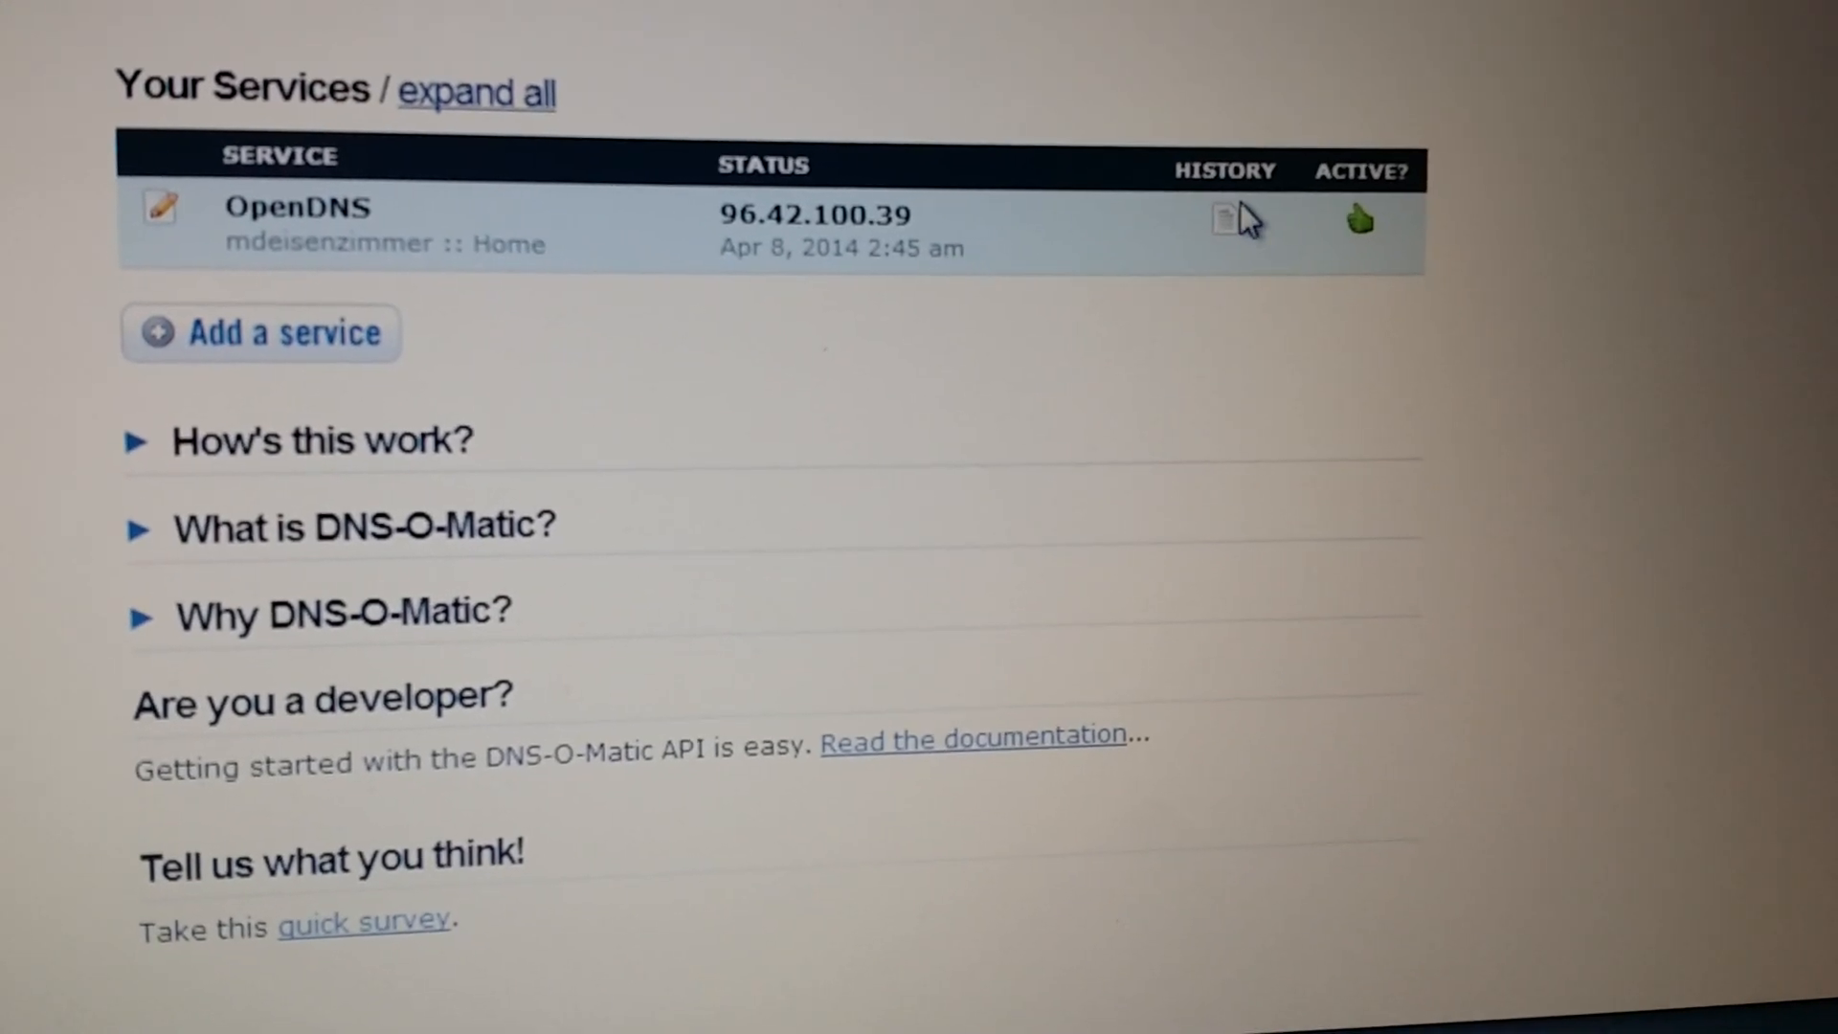
left_click(1224, 221)
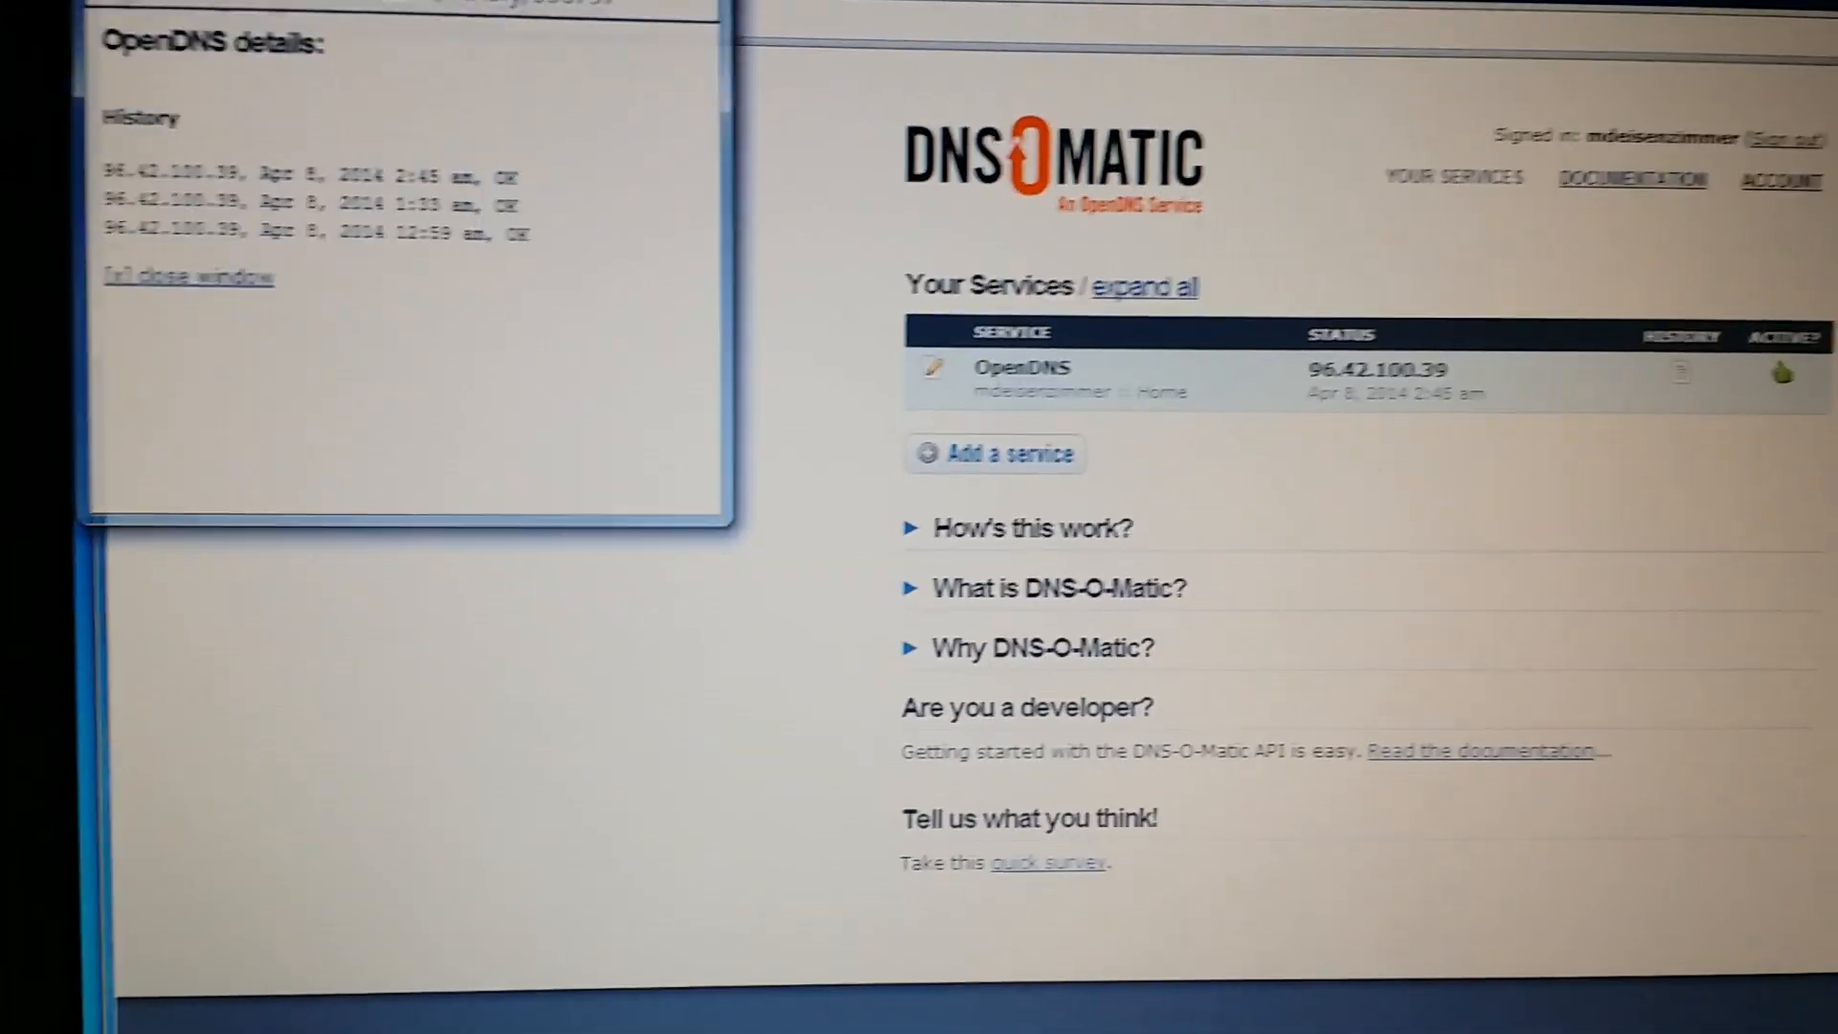
Step: Close the OpenDNS details popup to return to the services list
left_click(190, 276)
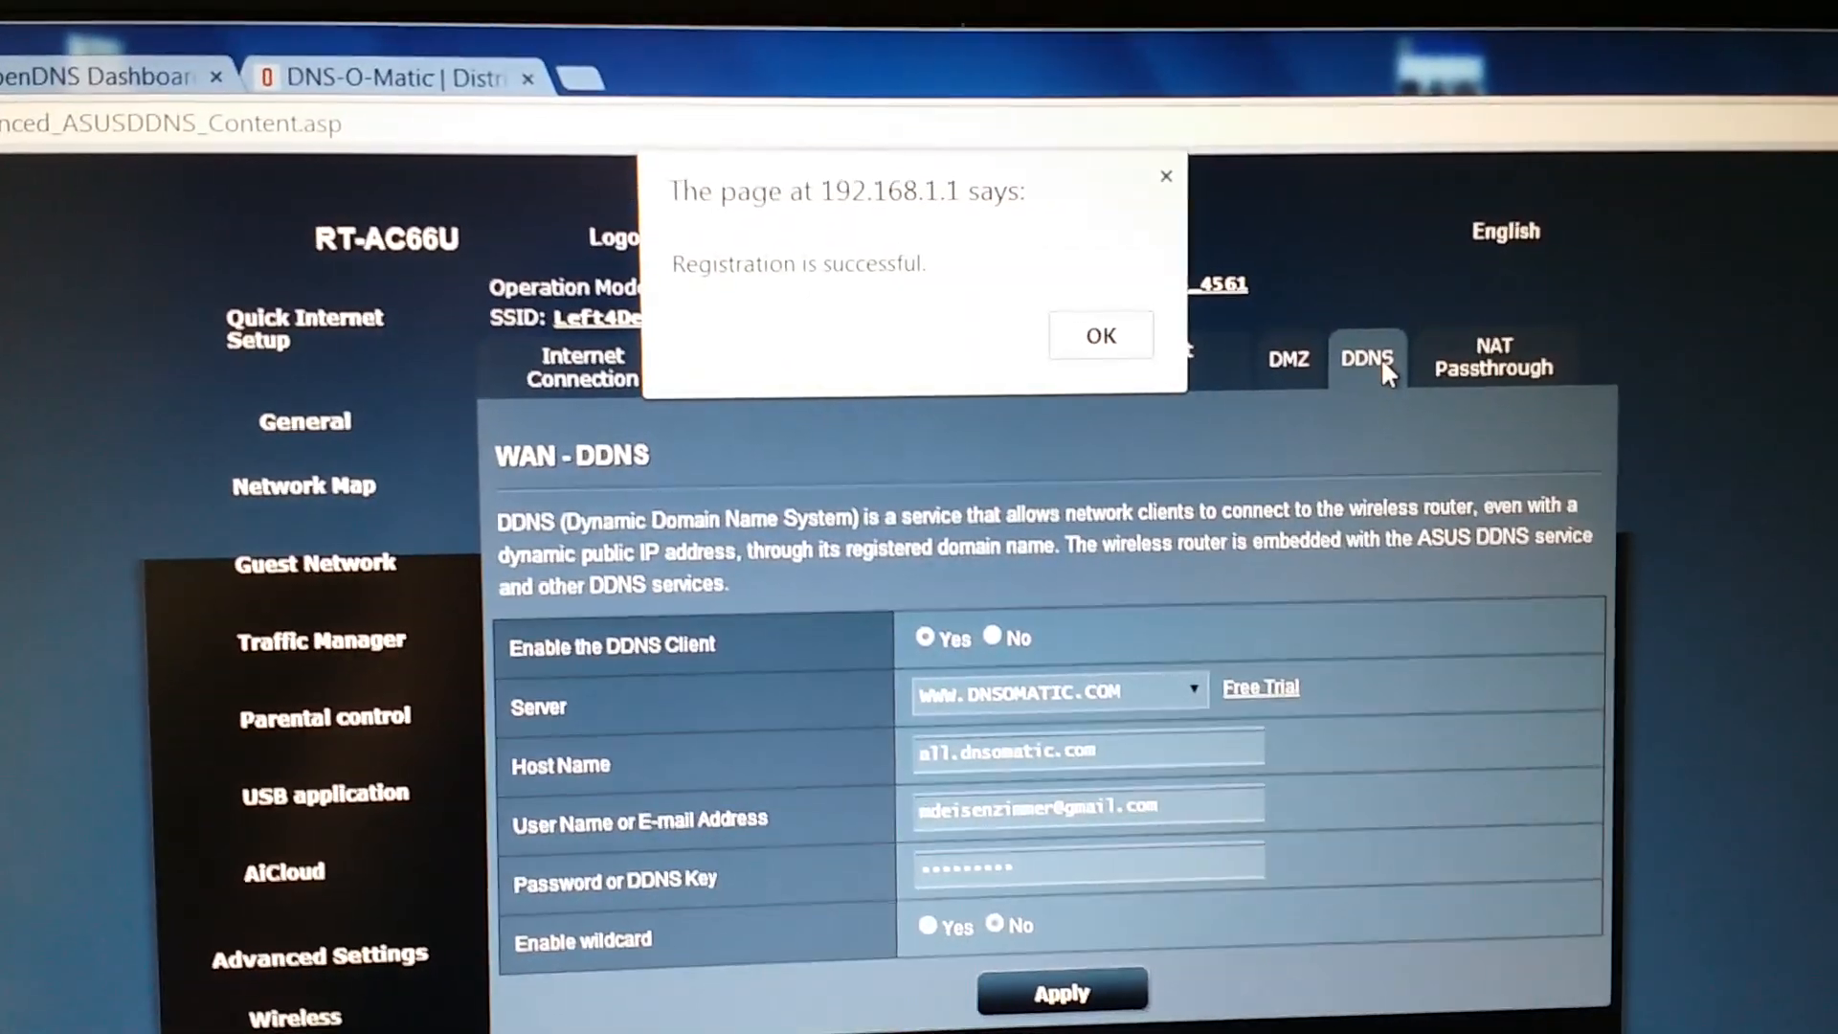
Step: Confirm the 'Registration is successful' message for DNS-O-Matic with host all.dnsomatic.com
left_click(1099, 335)
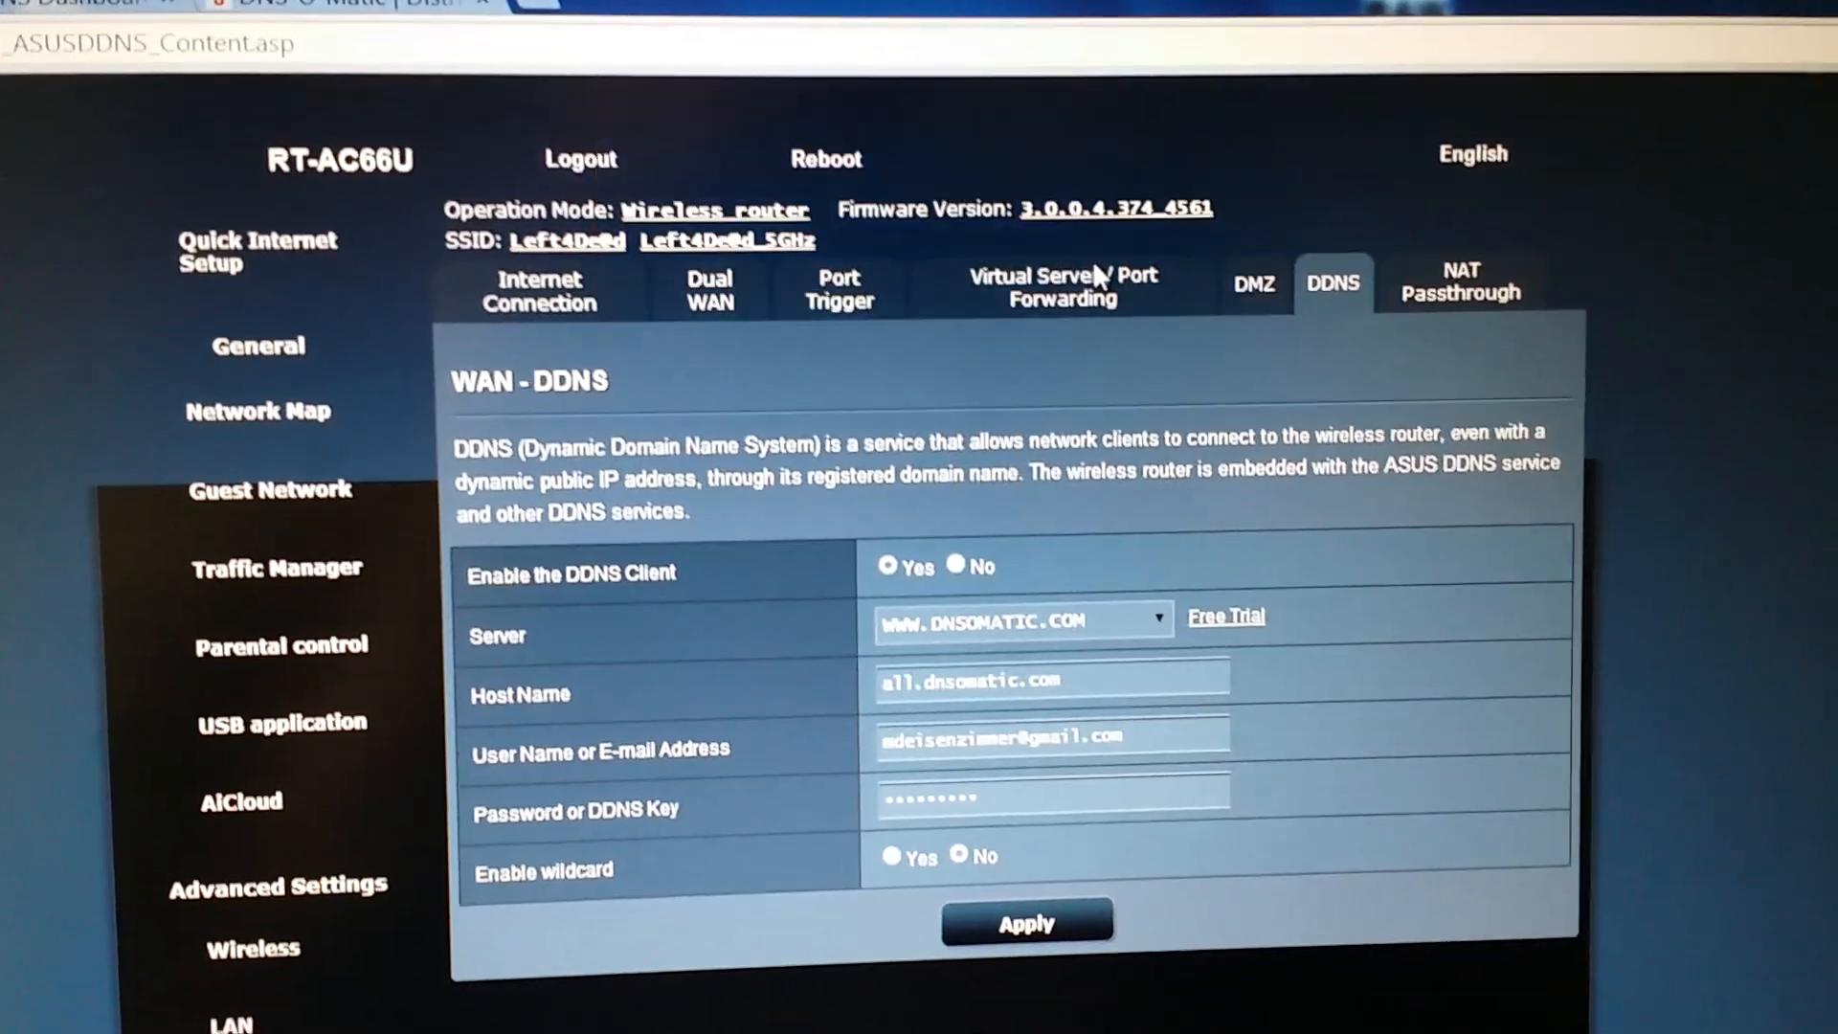
scroll("down", 3)
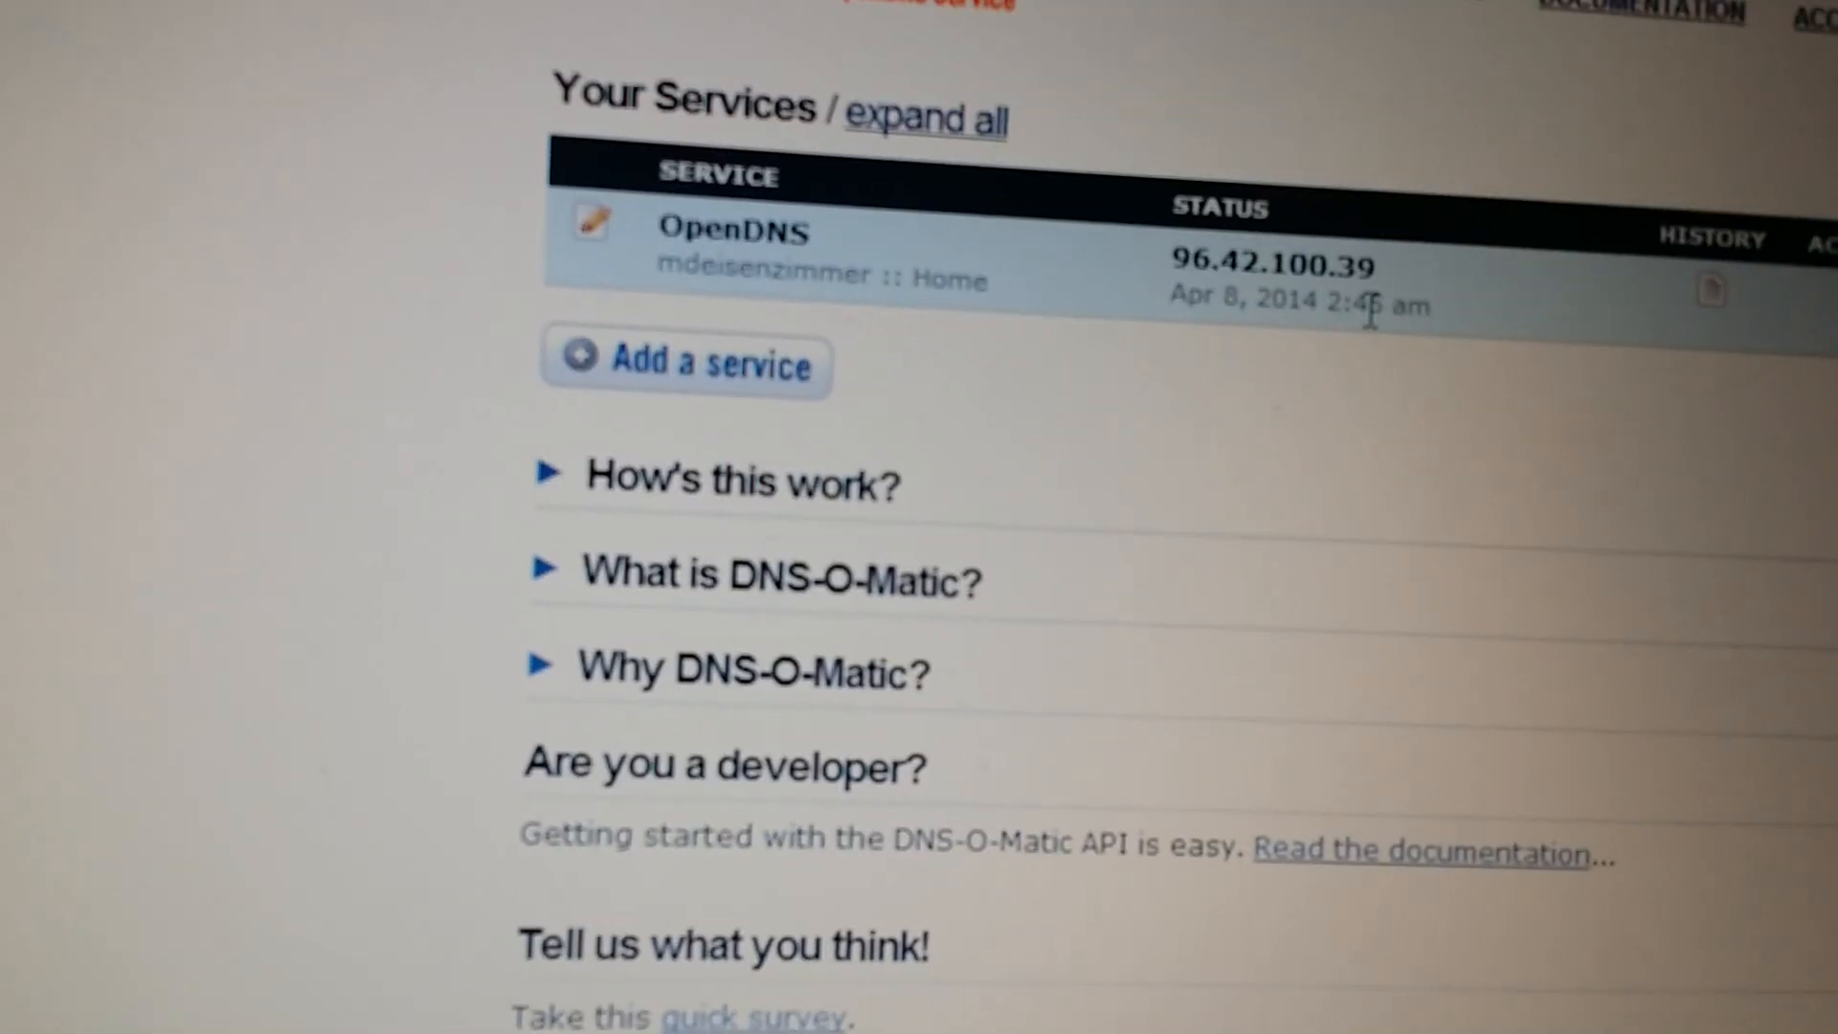
scroll("down", 3)
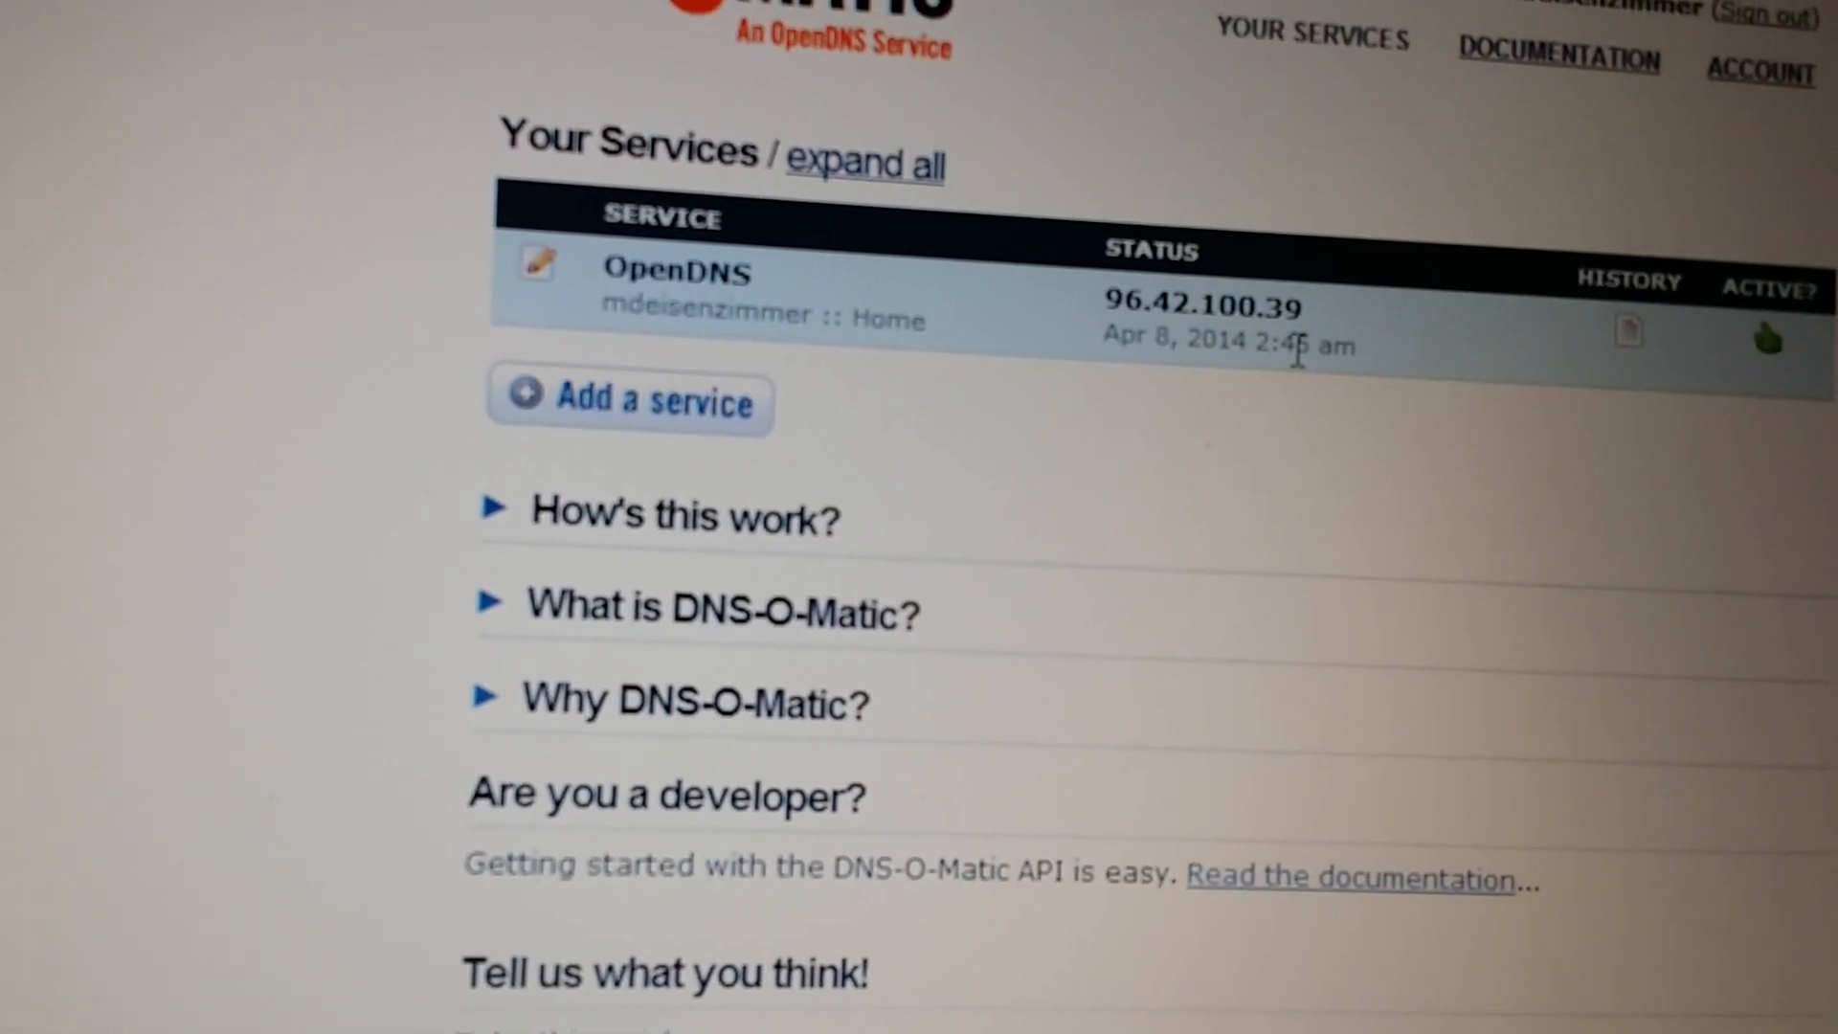